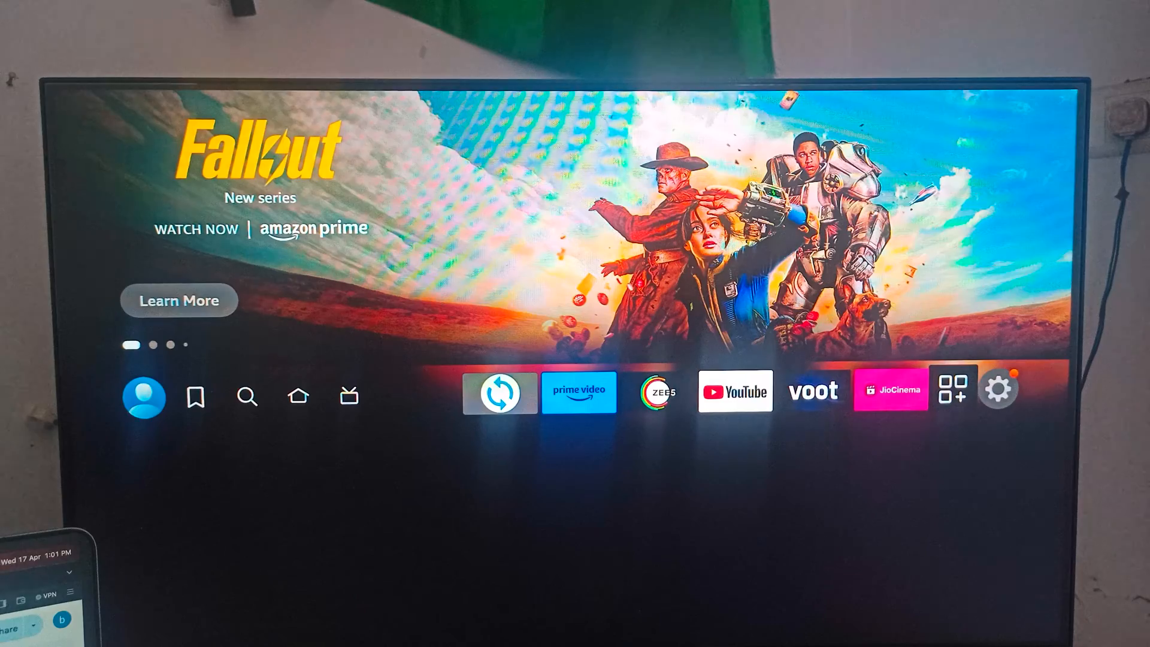
# - Select the Apps grid icon to show Your Apps & Games with Downloader, Kodi and IPTV Smarters
pyautogui.click(999, 390)
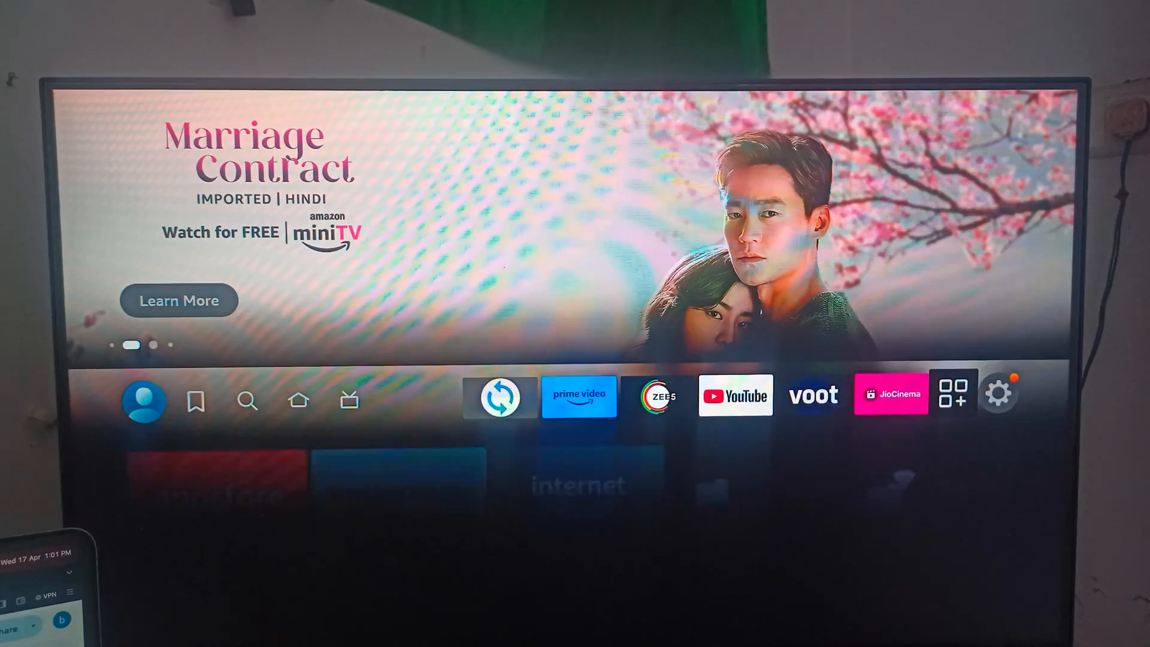
pyautogui.click(999, 395)
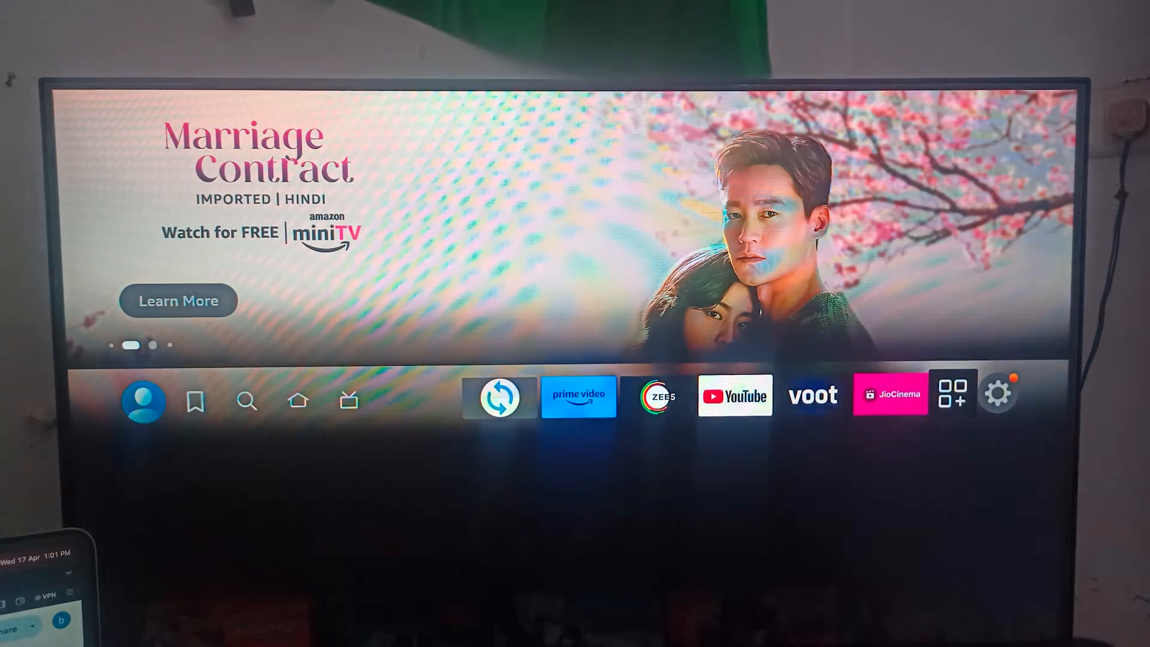
pyautogui.click(952, 394)
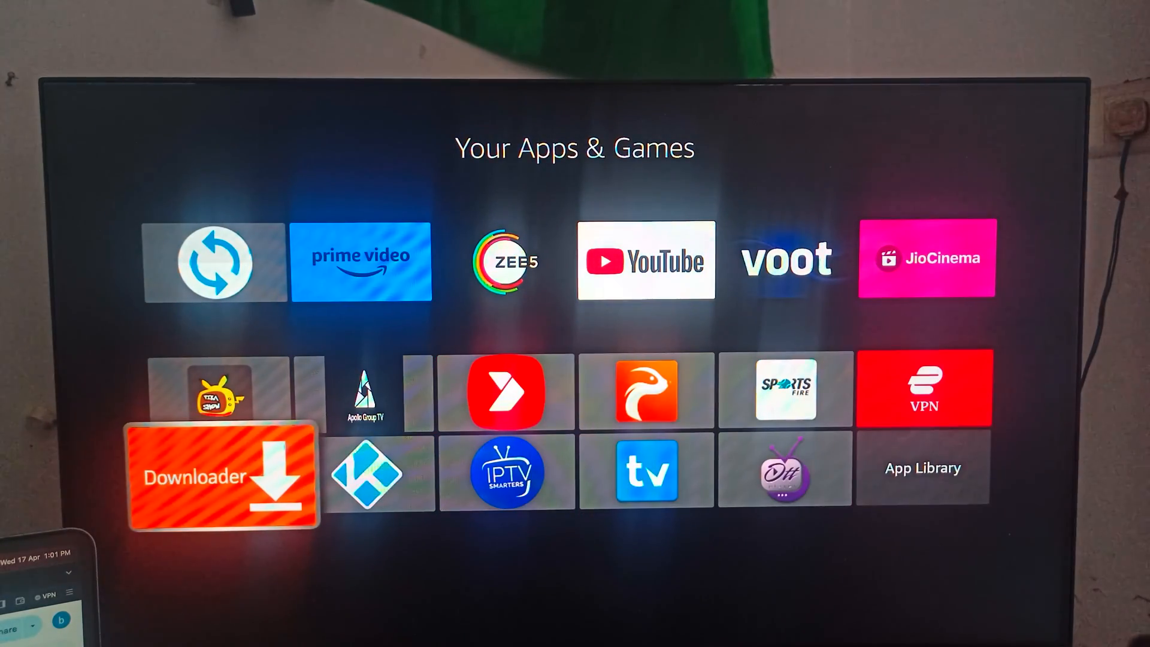
# - Return to the home screen showing Appstore, File Explorer and Wireless File Manager tiles
pyautogui.click(222, 473)
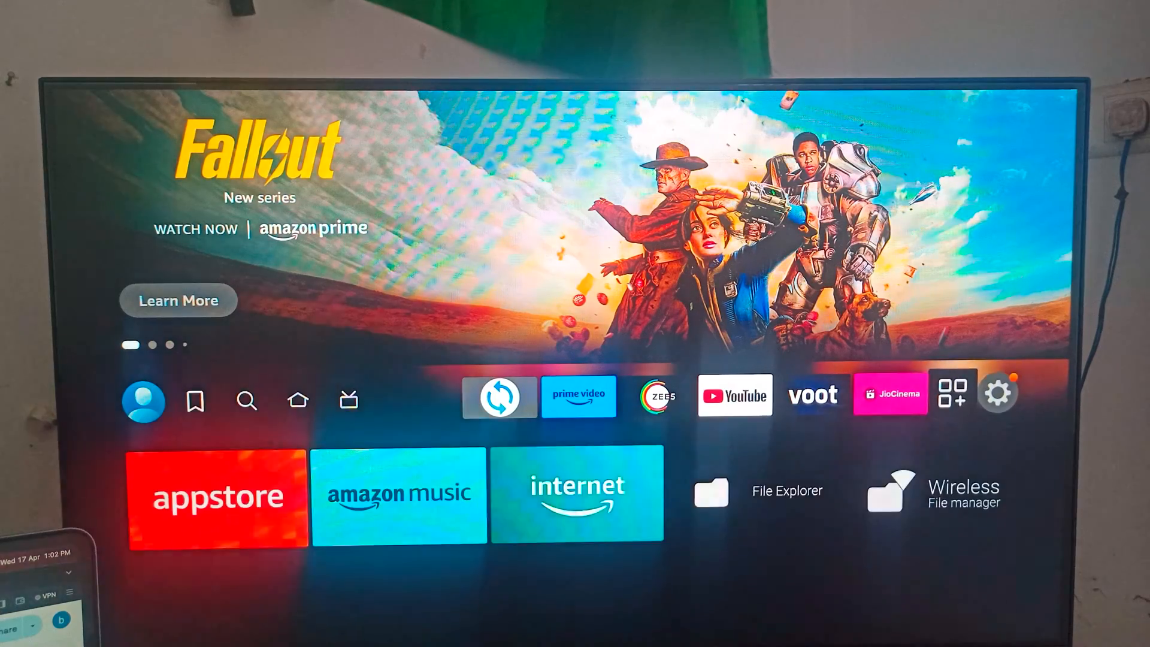
# - Launch the Appstore from Your Apps & Games, showing Search, App Library and Featured sections
pyautogui.click(952, 393)
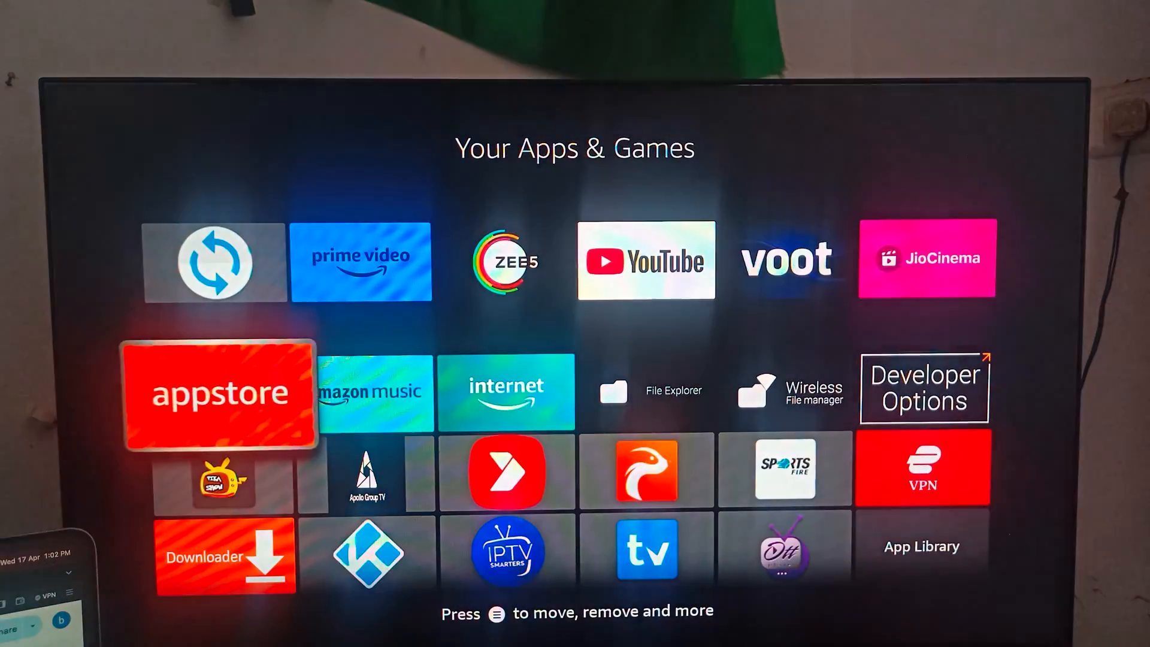
pyautogui.click(217, 394)
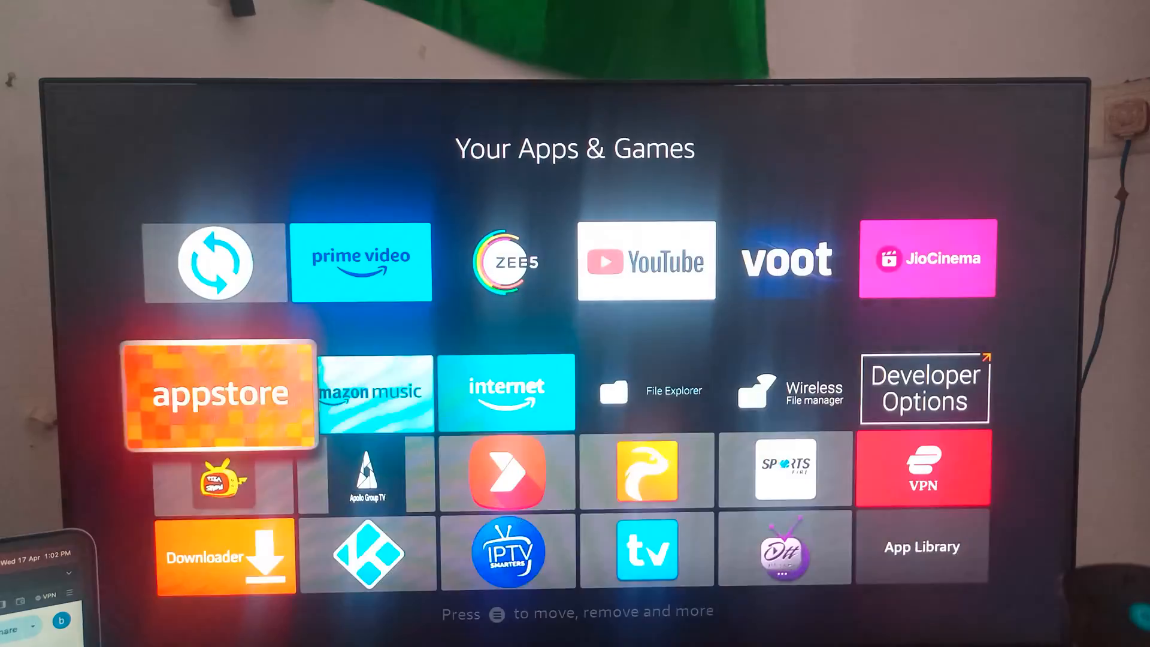
pyautogui.click(221, 393)
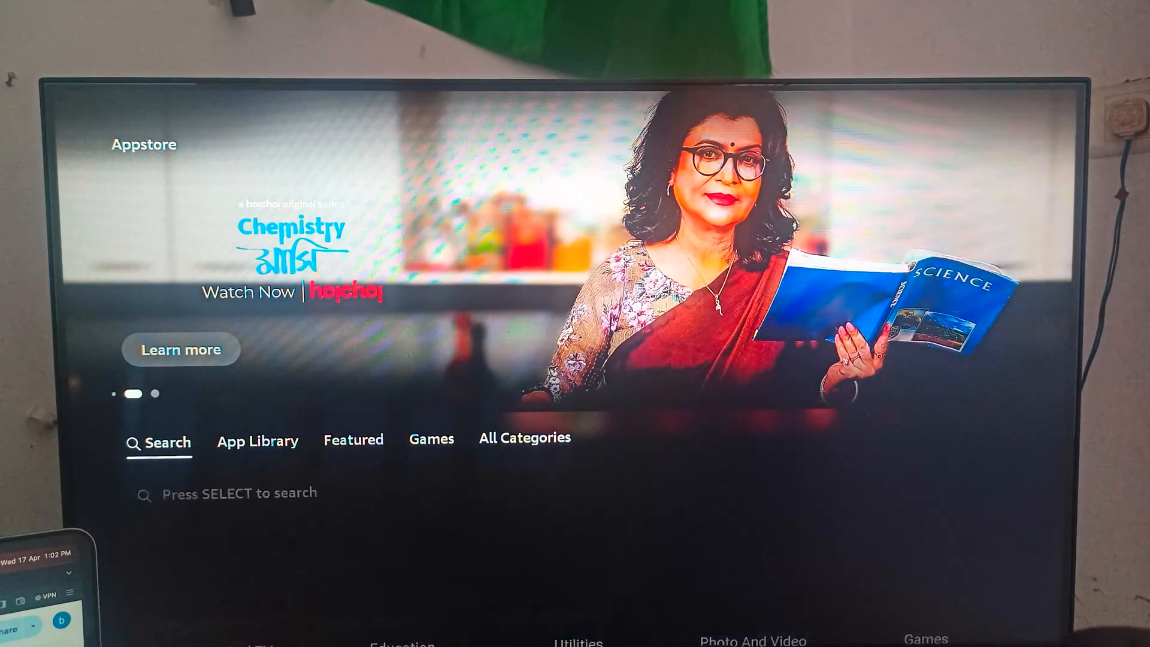
# - Show the Downloader folder's 11 APK files in File Explorer and highlight the first Kodi APK
pyautogui.click(159, 441)
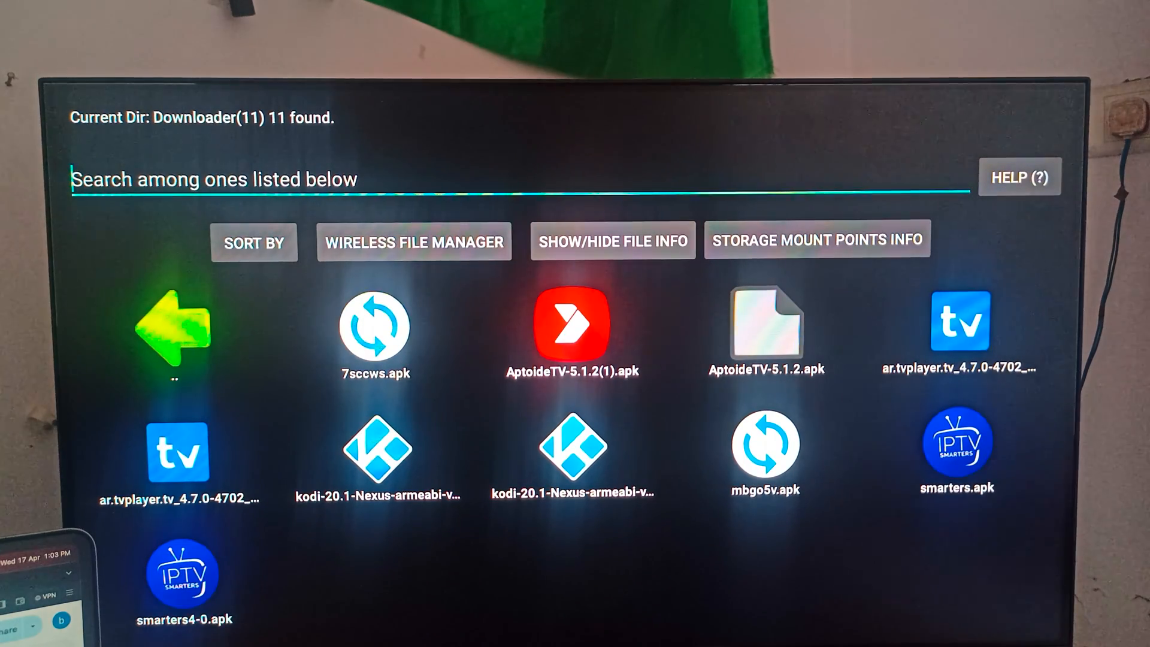
pyautogui.click(378, 455)
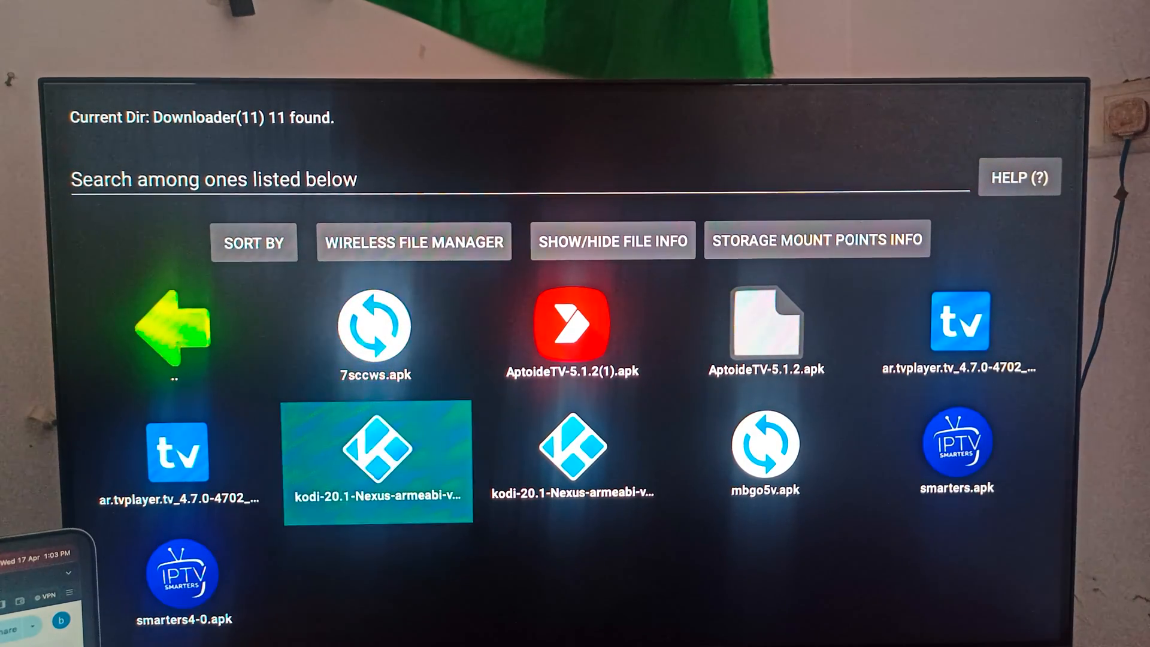